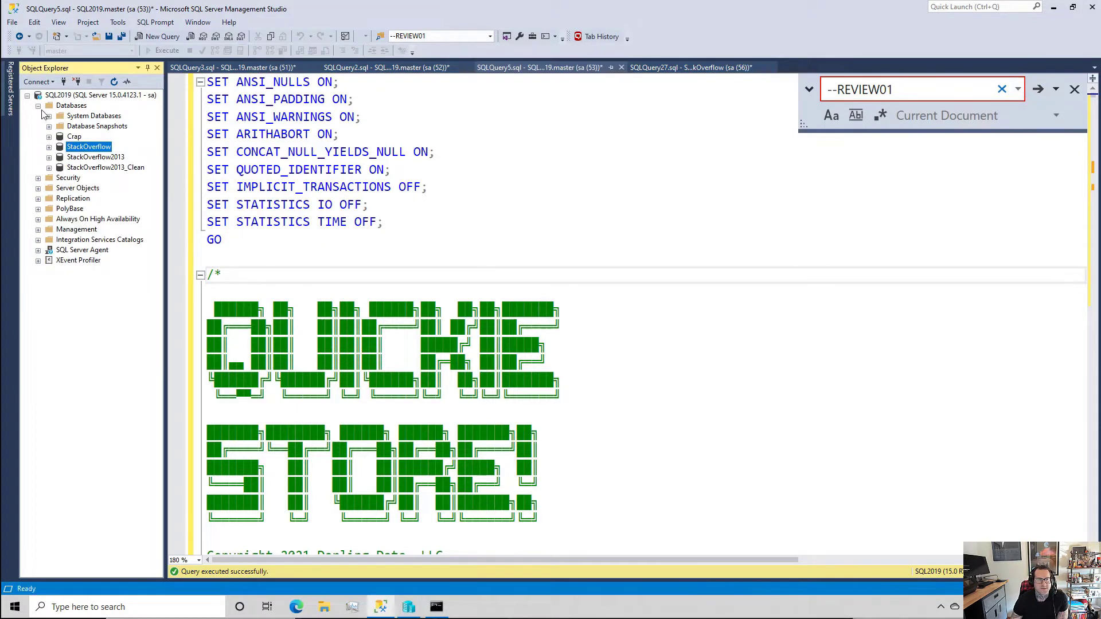
# Collapse the Databases node in Object Explorer.
pyautogui.click(37, 106)
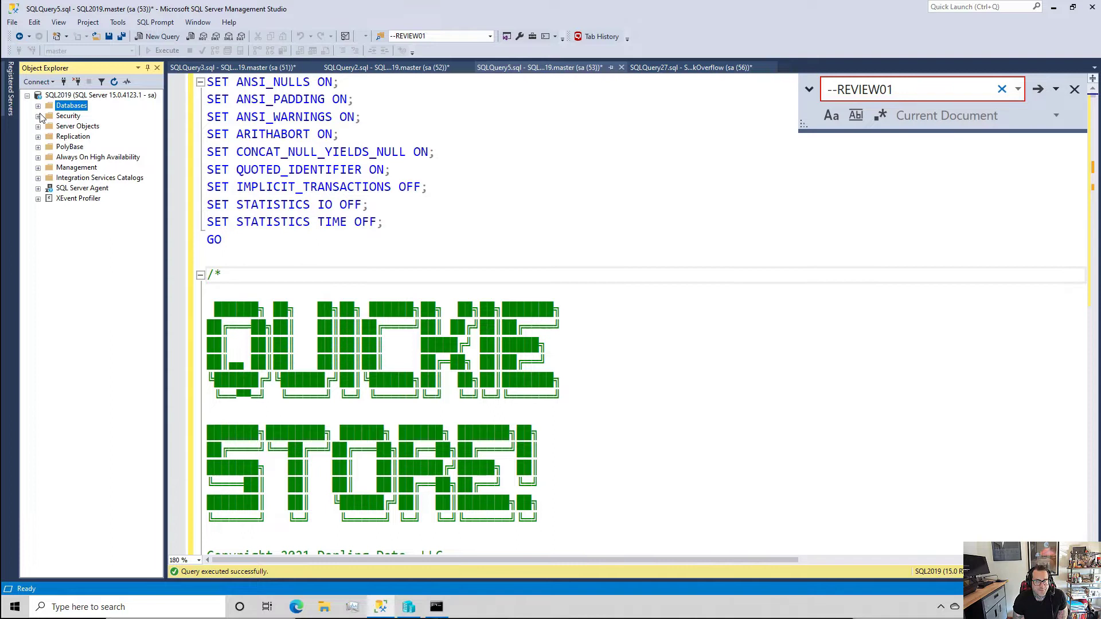
pyautogui.moveTo(378, 530)
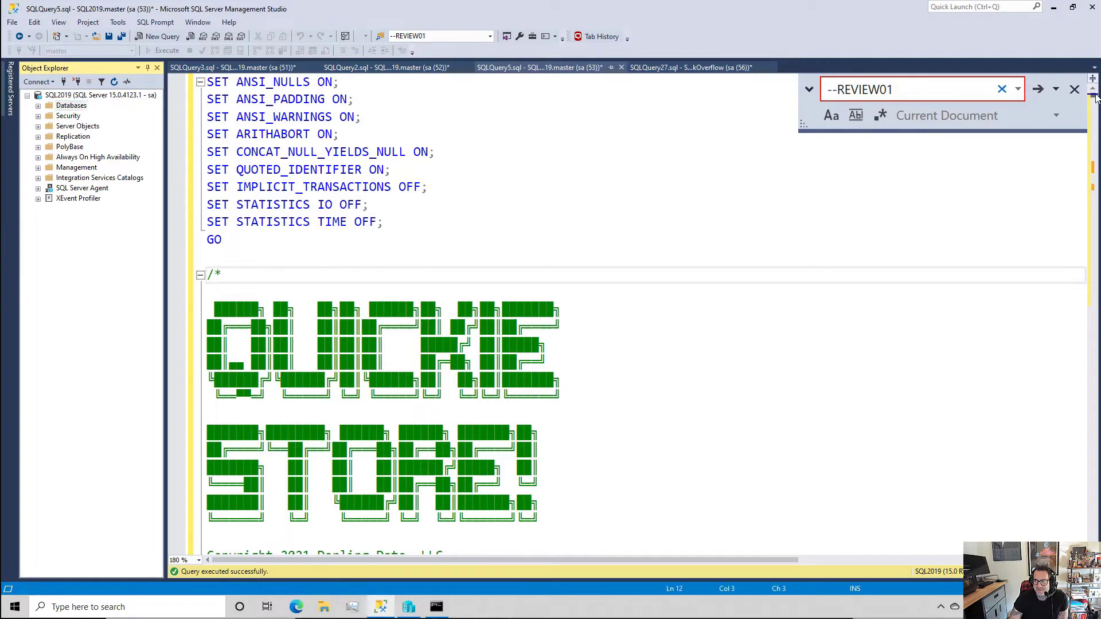
# Scroll to the DECLARE block of variables and select a REVIEW01-flagged declaration.
pyautogui.scroll(-3)
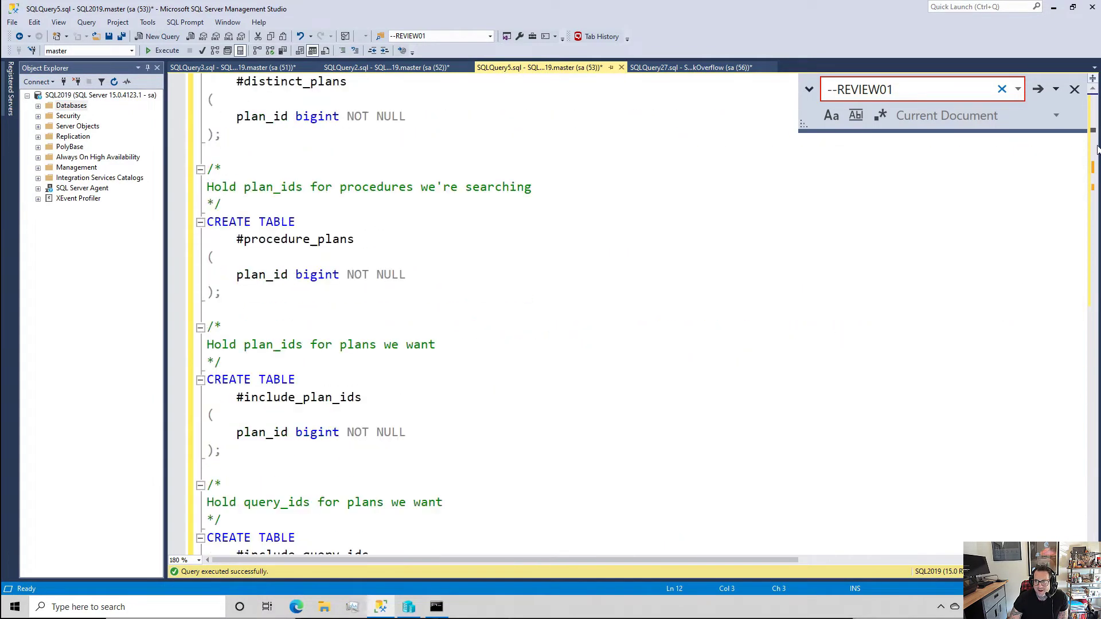
pyautogui.scroll(-3)
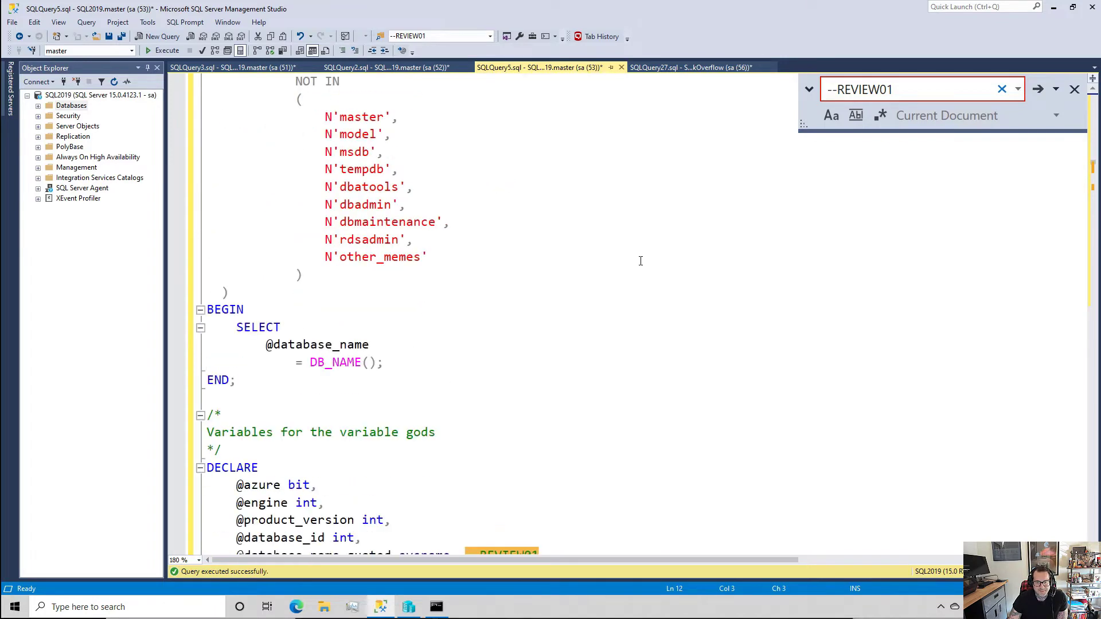
pyautogui.scroll(-3)
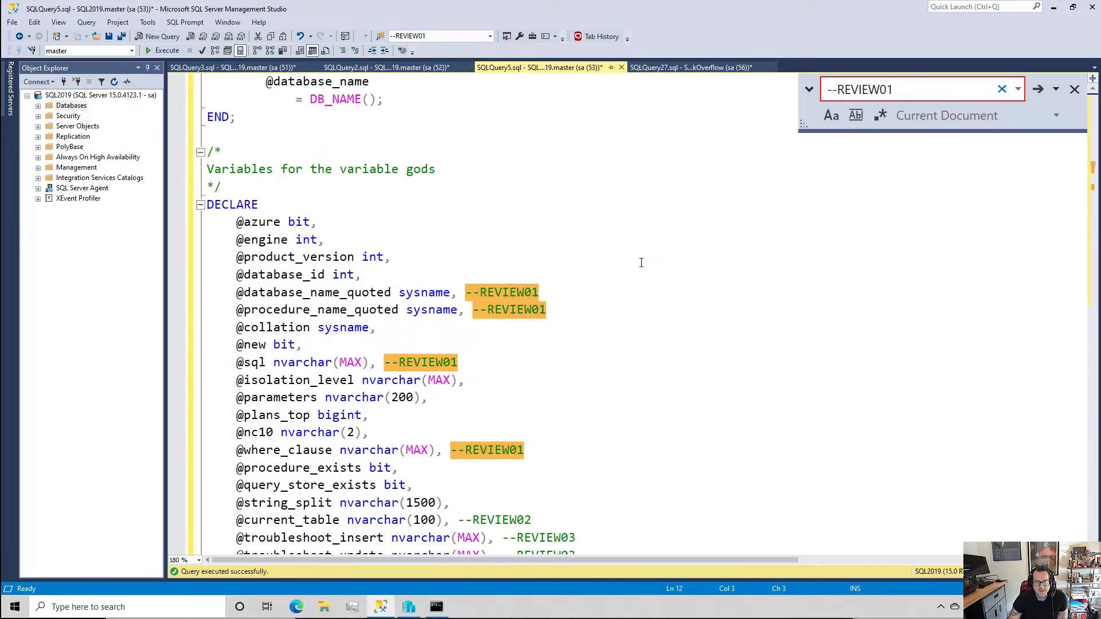
pyautogui.scroll(-3)
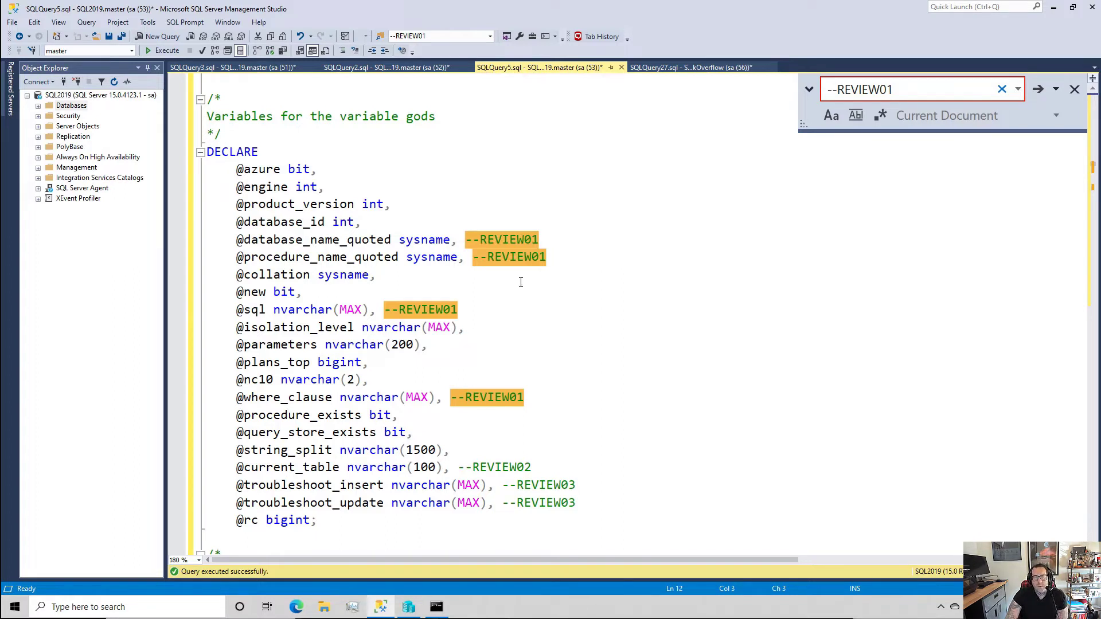
pyautogui.moveTo(575, 261)
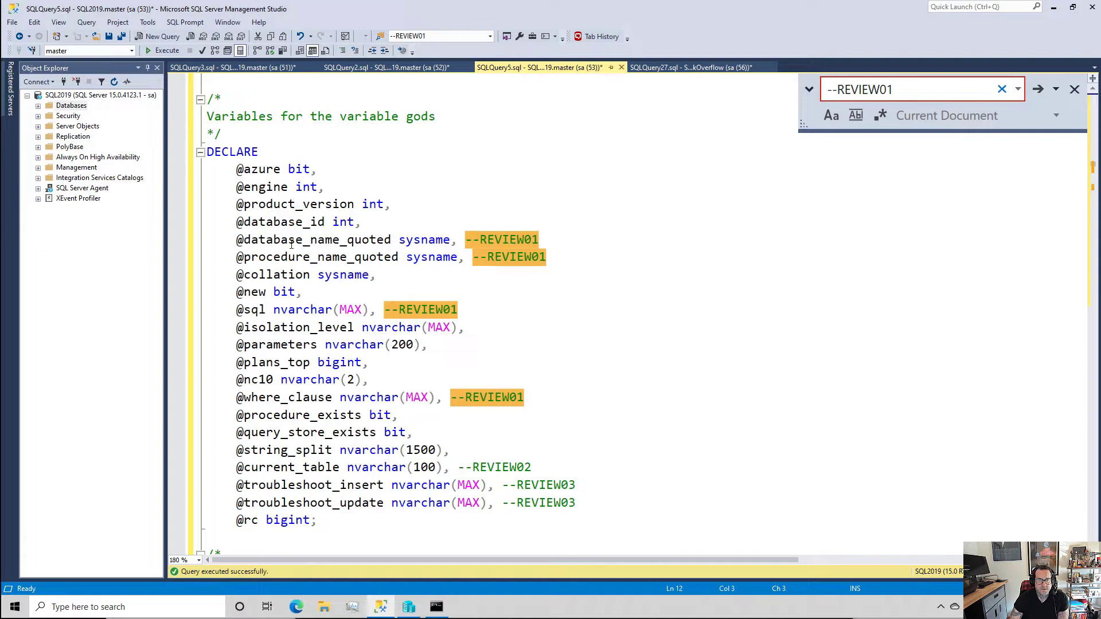
pyautogui.doubleClick(316, 240)
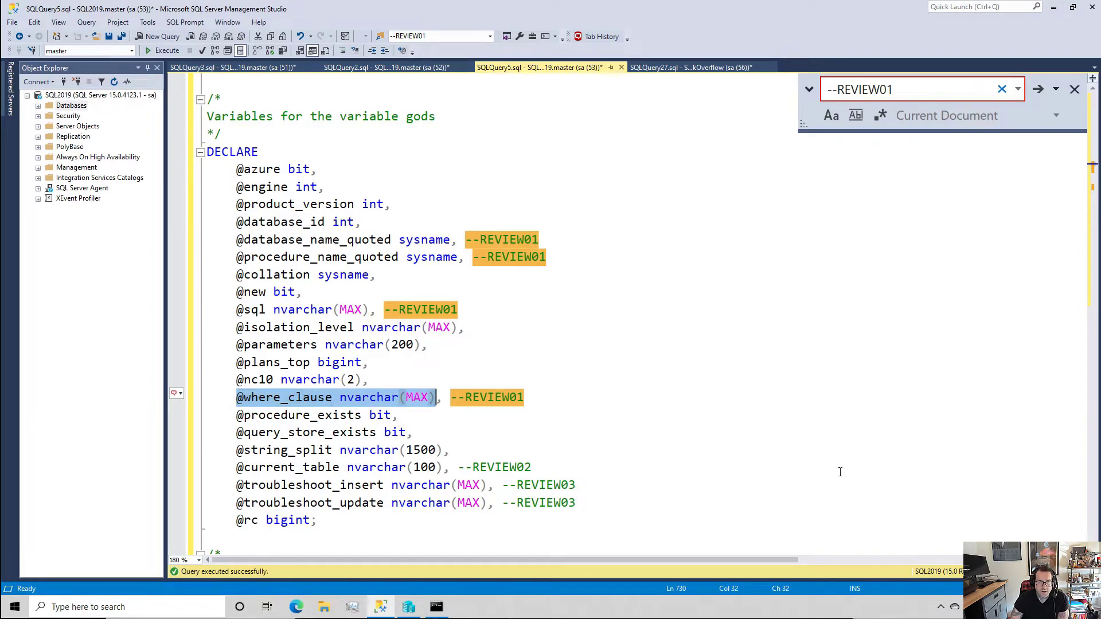
pyautogui.scroll(-3)
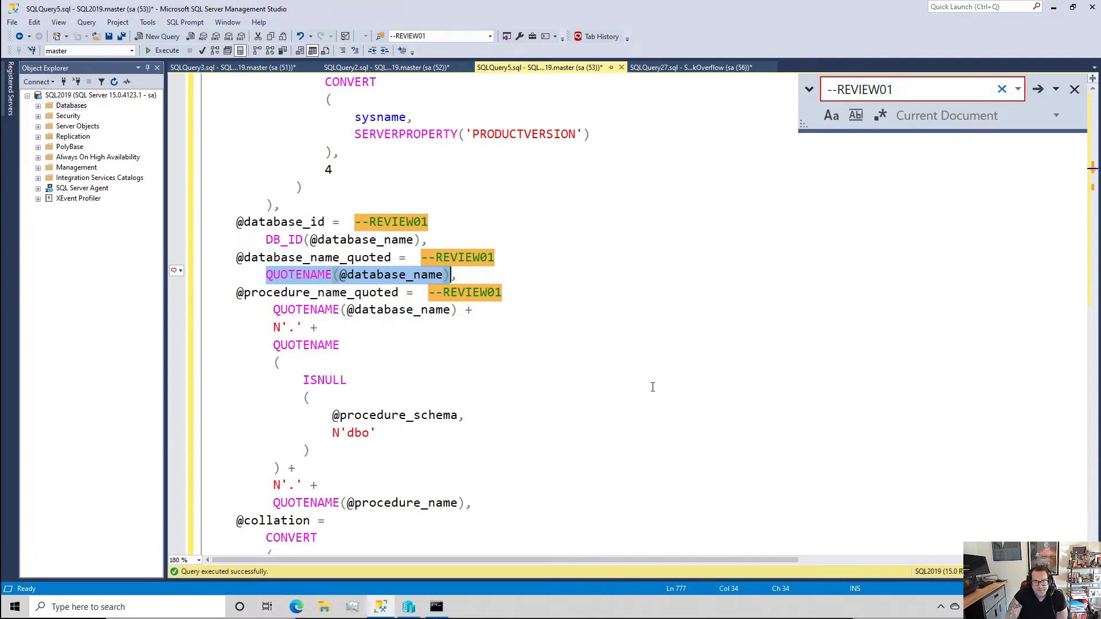
pyautogui.moveTo(489, 345)
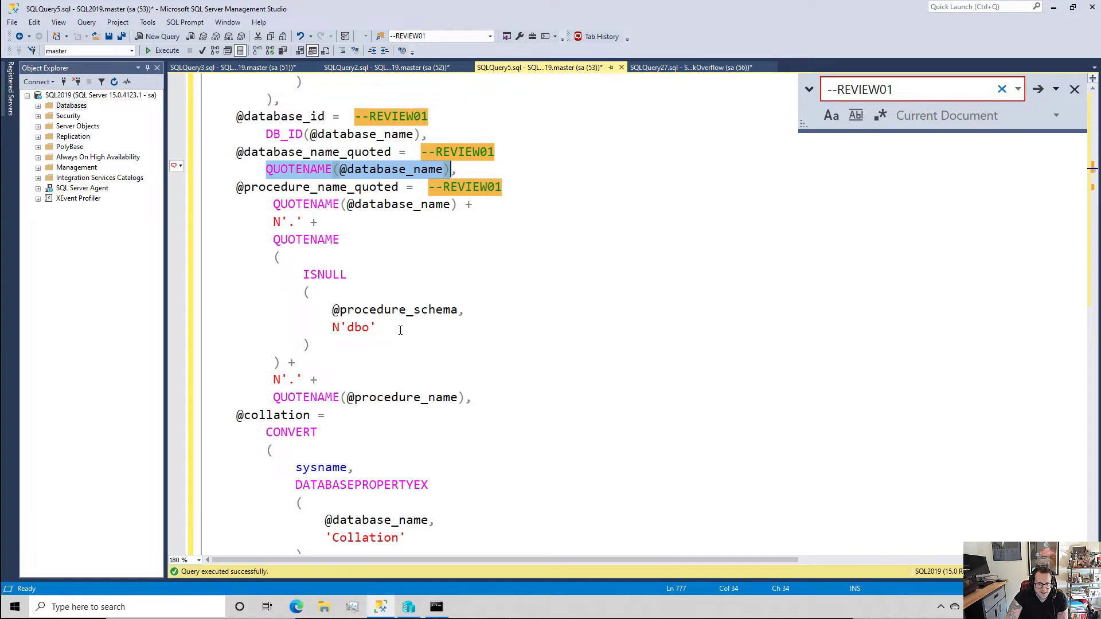
pyautogui.scroll(-3)
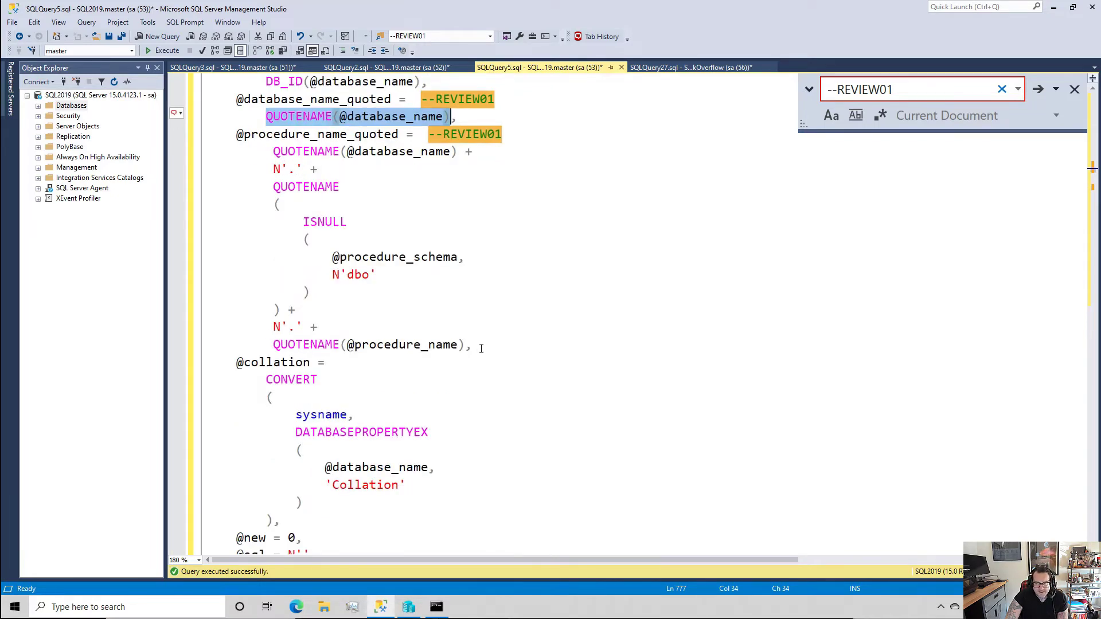
pyautogui.scroll(-3)
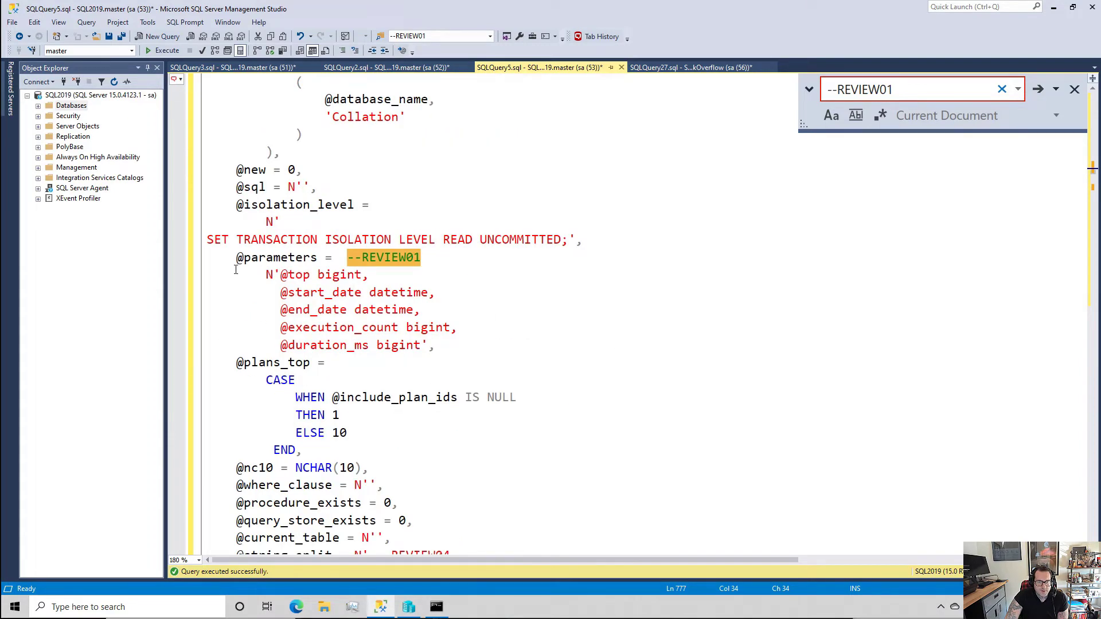
pyautogui.moveTo(490, 363)
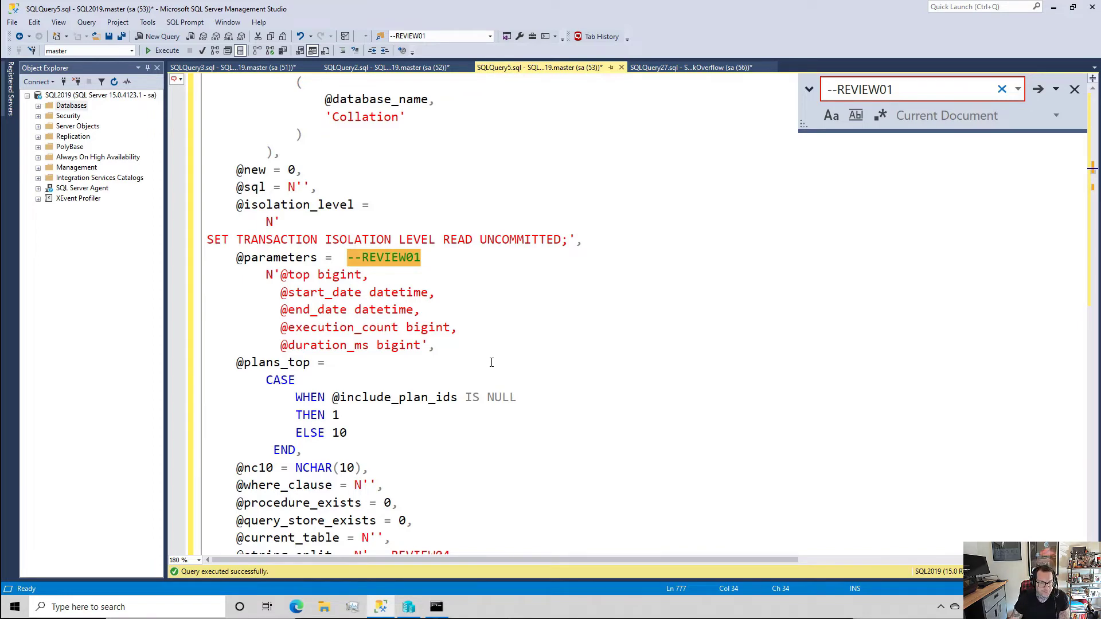
pyautogui.scroll(-3)
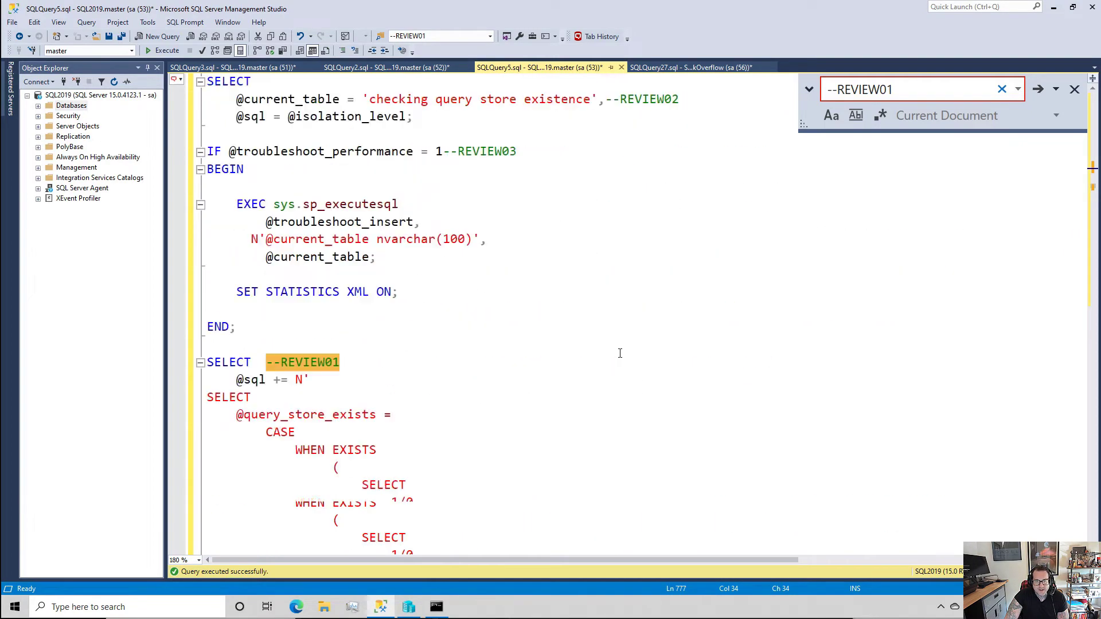
pyautogui.scroll(-3)
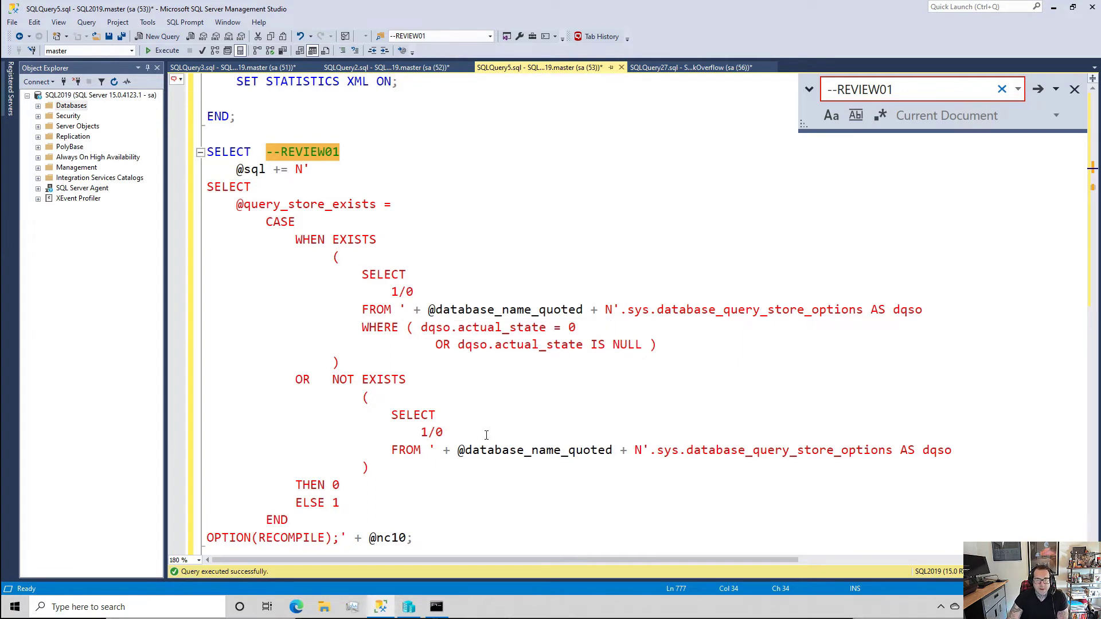
pyautogui.moveTo(732, 327)
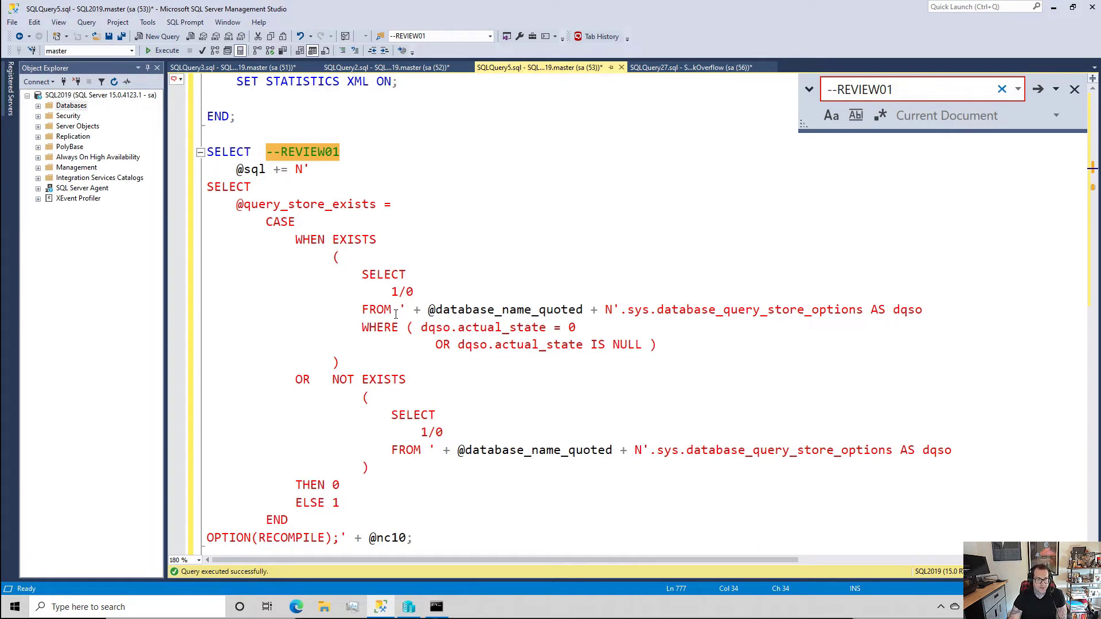
pyautogui.scroll(-3)
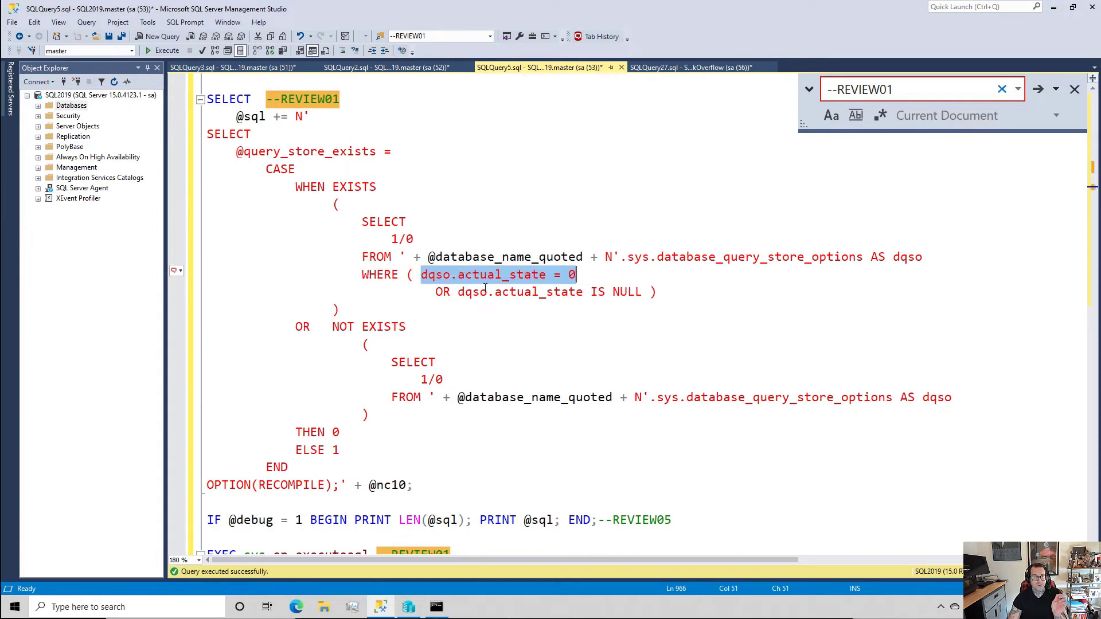
pyautogui.click(479, 275)
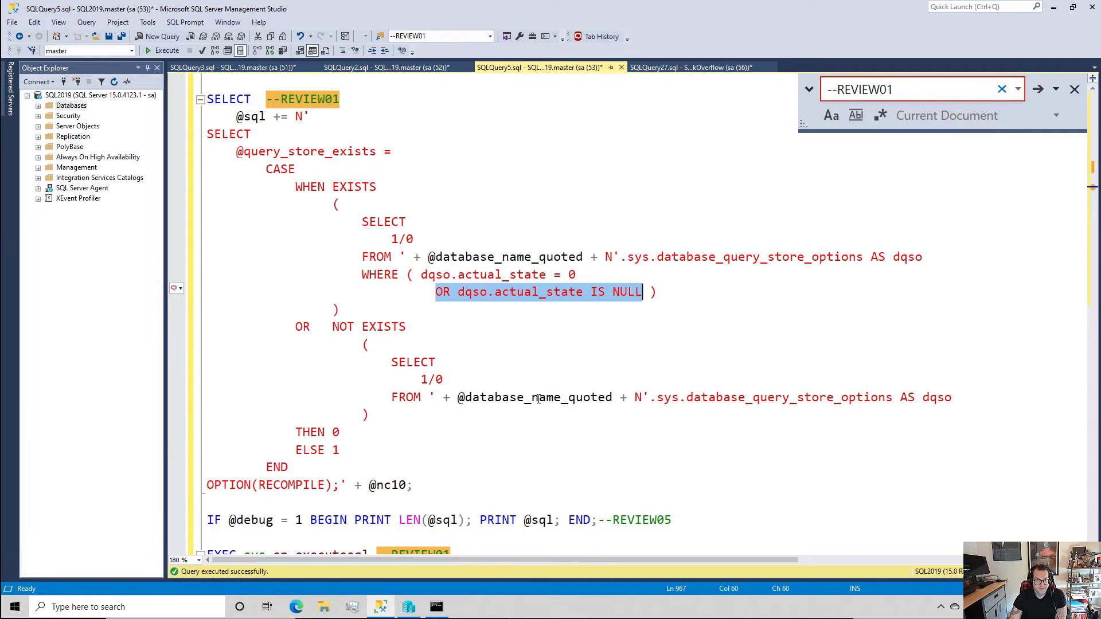
pyautogui.moveTo(1032, 422)
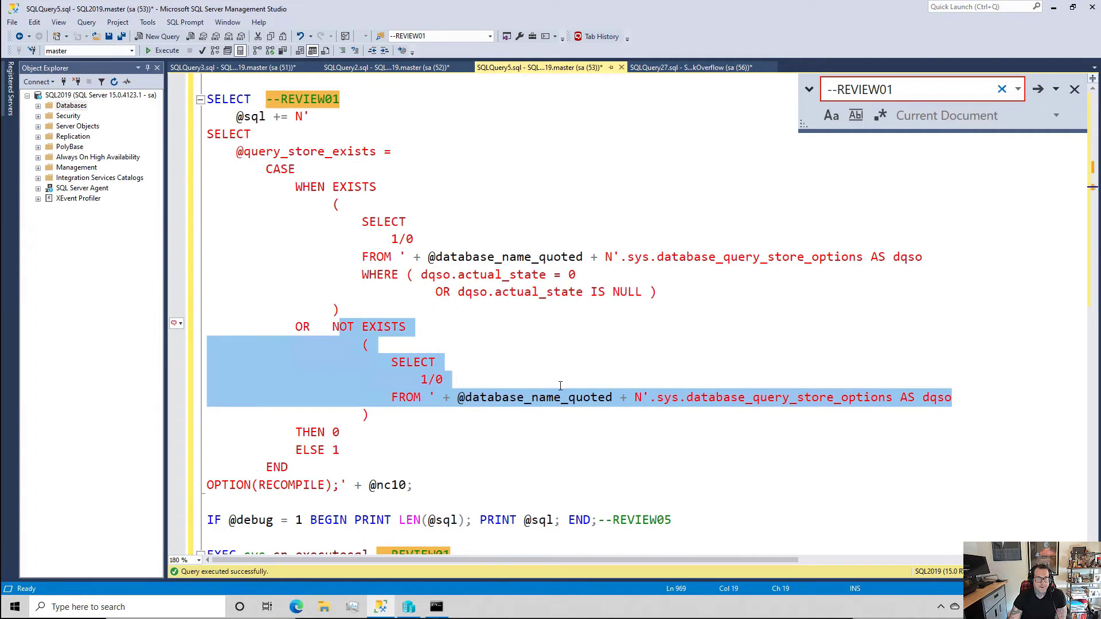
pyautogui.click(444, 379)
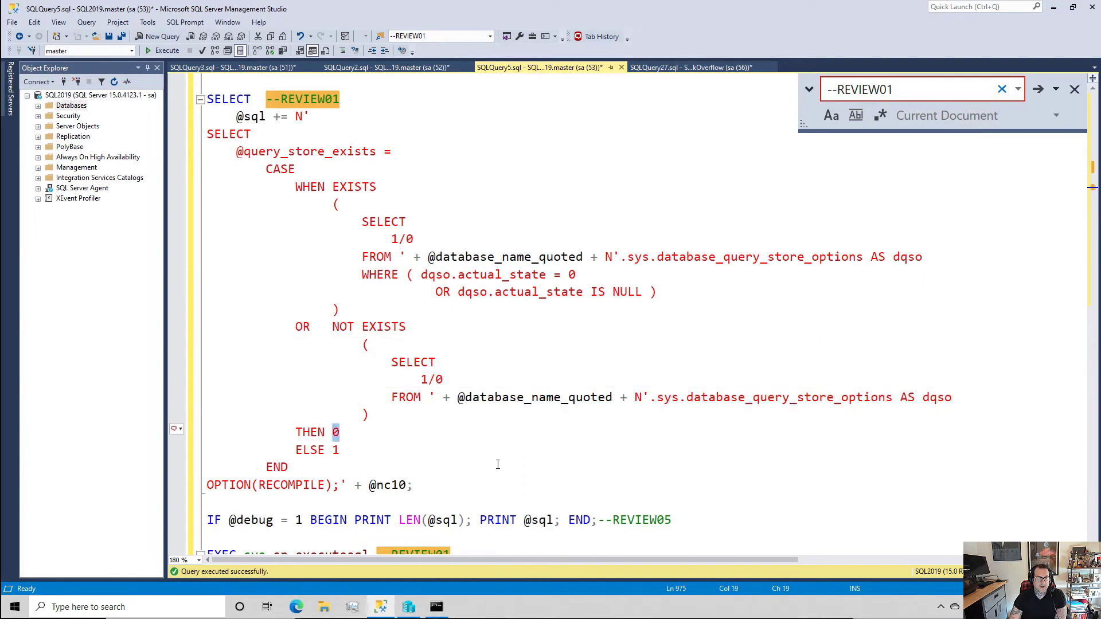
pyautogui.scroll(-3)
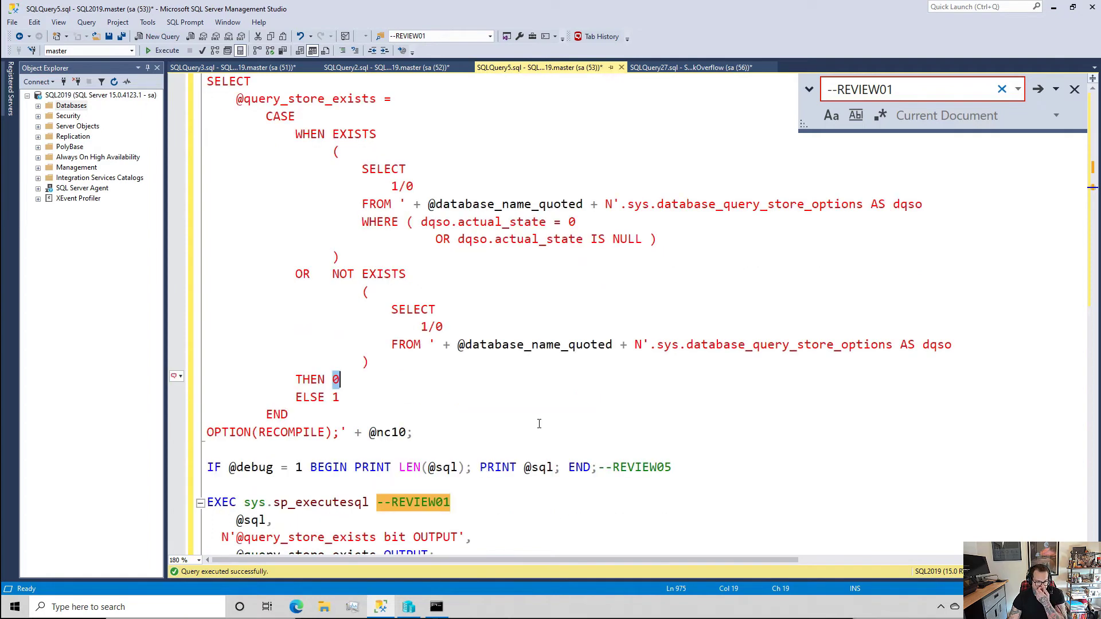
pyautogui.scroll(-3)
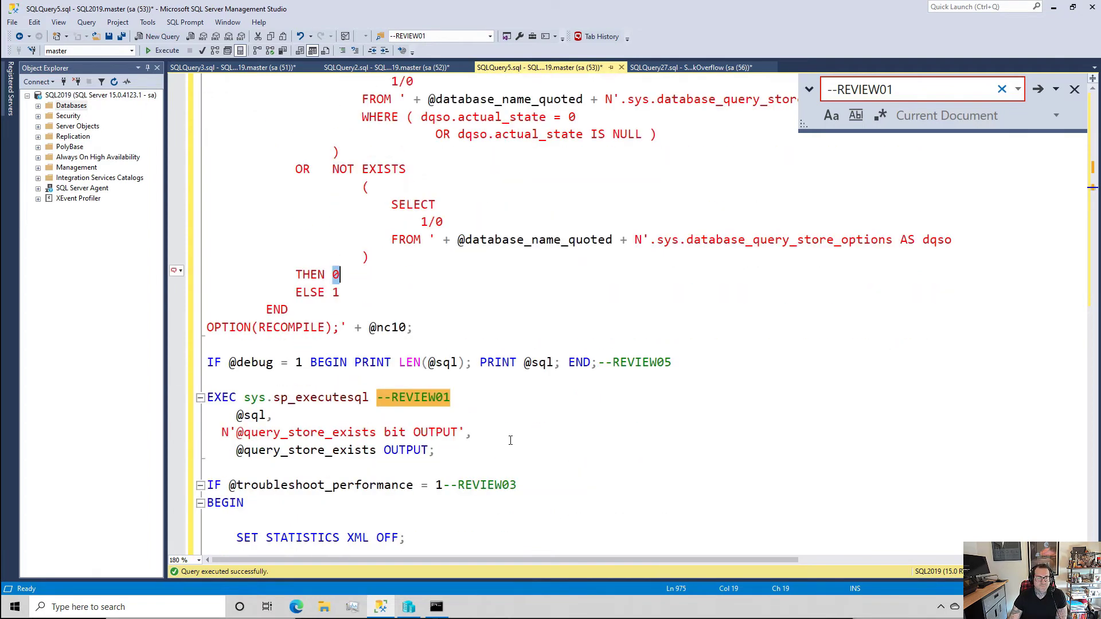
pyautogui.scroll(-3)
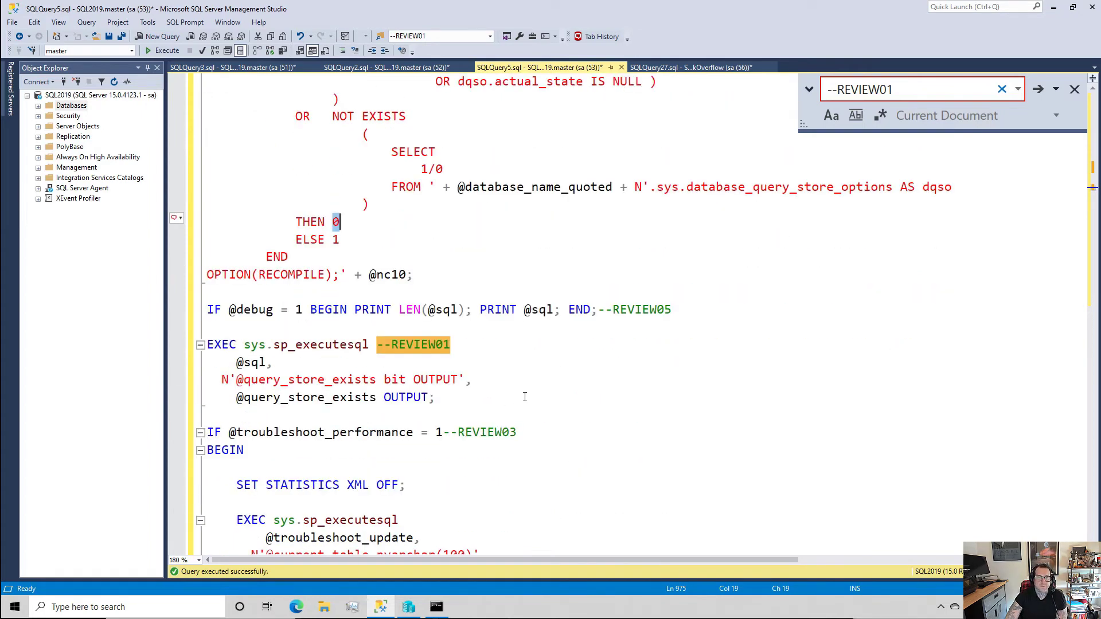
pyautogui.moveTo(550, 376)
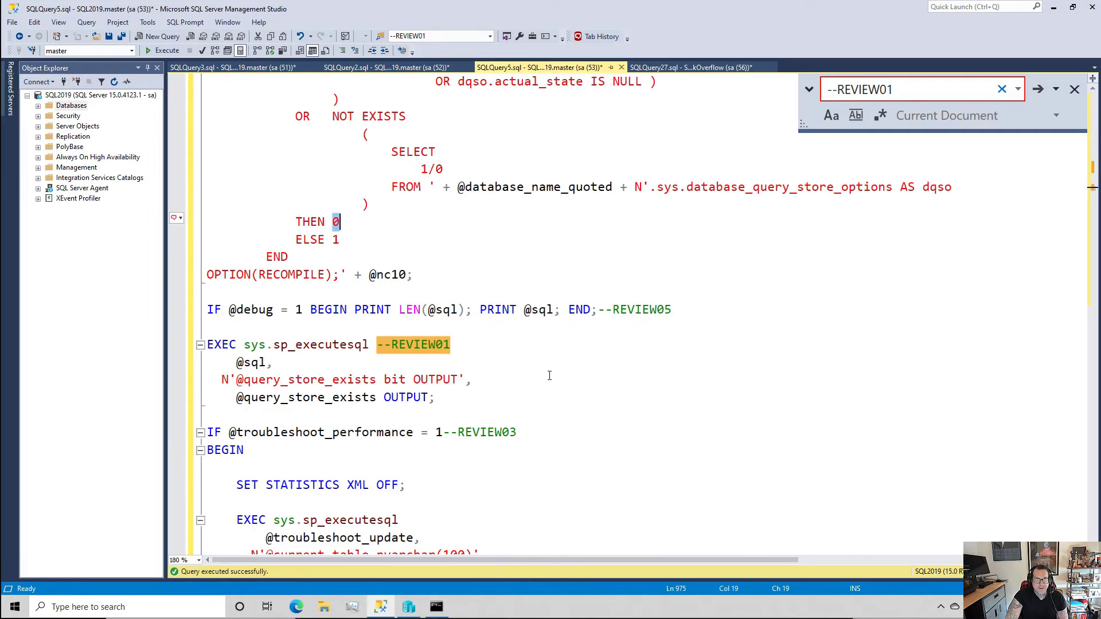
pyautogui.moveTo(571, 405)
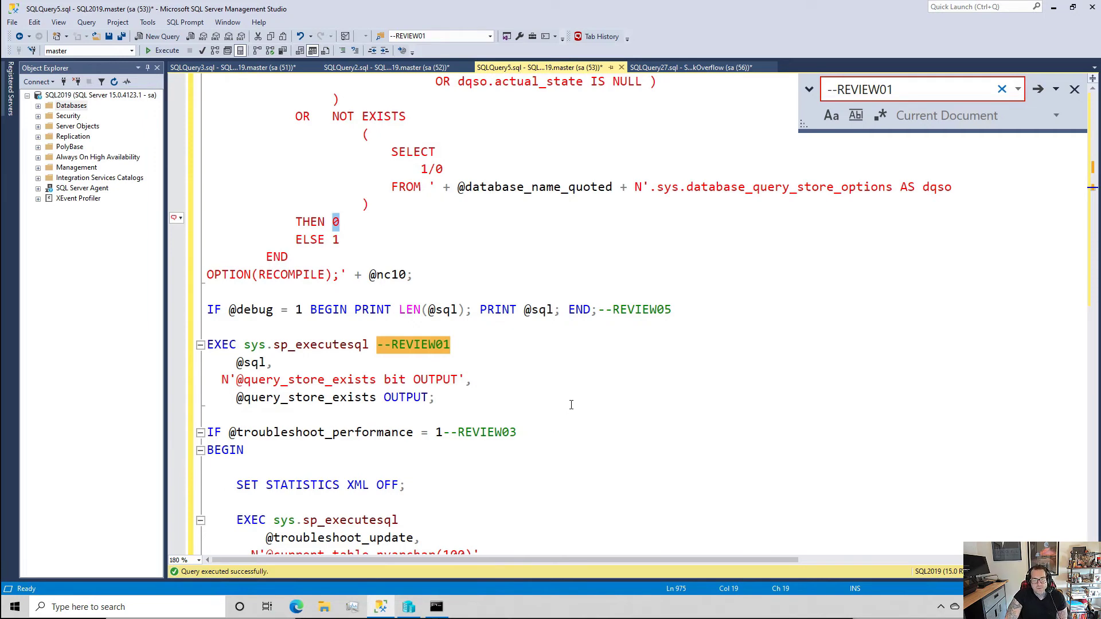
pyautogui.doubleClick(251, 361)
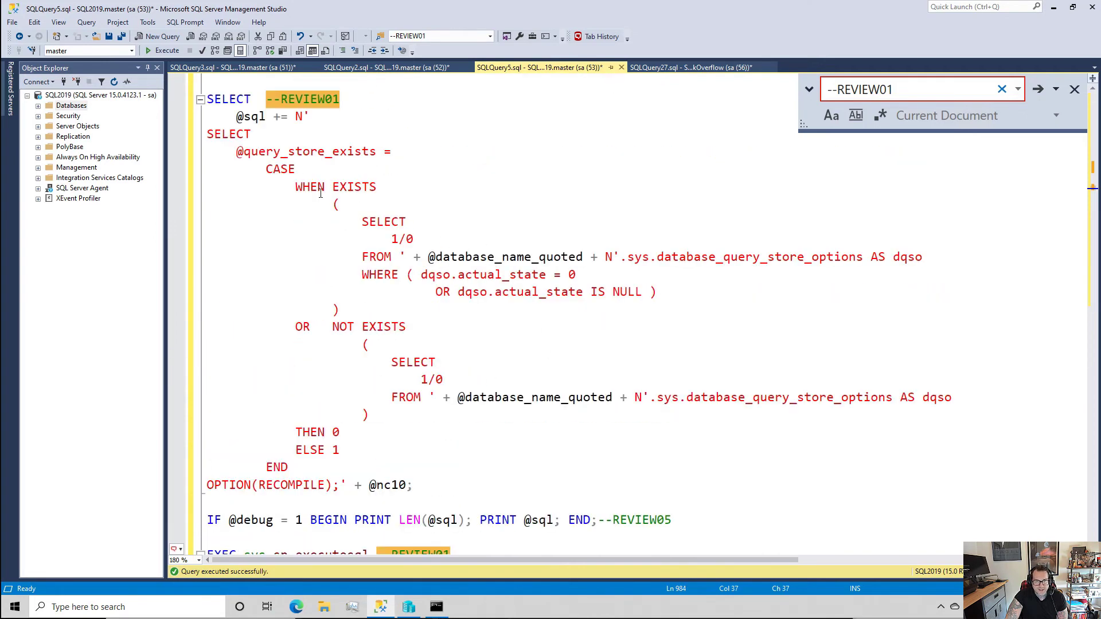
pyautogui.doubleClick(308, 152)
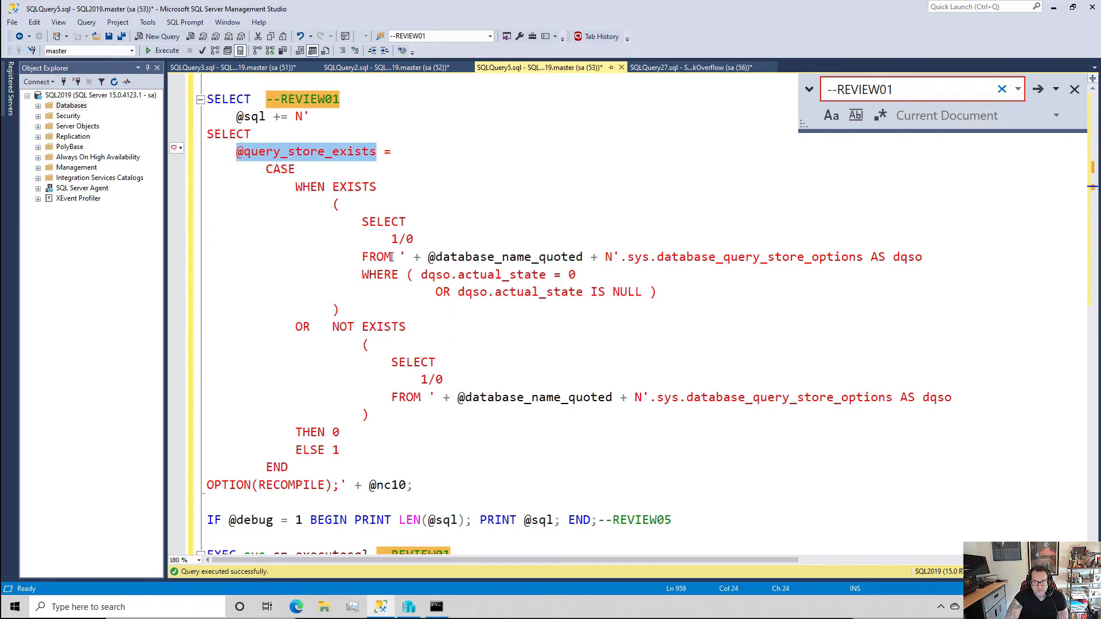
# Highlight the RAISERROR block that exits when Query Store is disabled for the database.
pyautogui.scroll(-3)
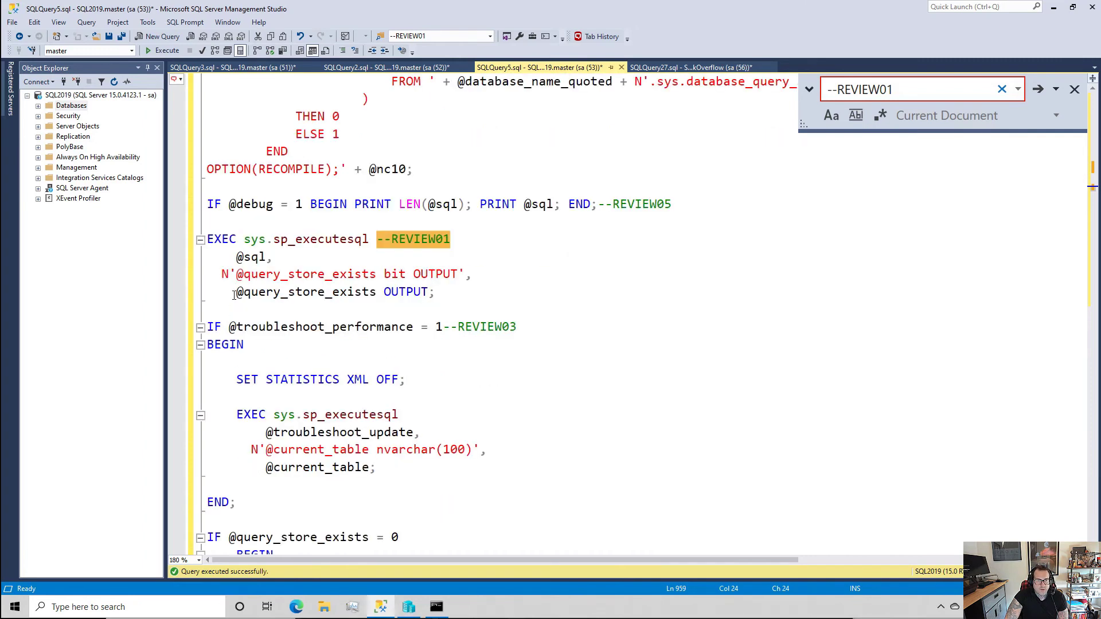
pyautogui.moveTo(236, 291); pyautogui.dragTo(433, 292)
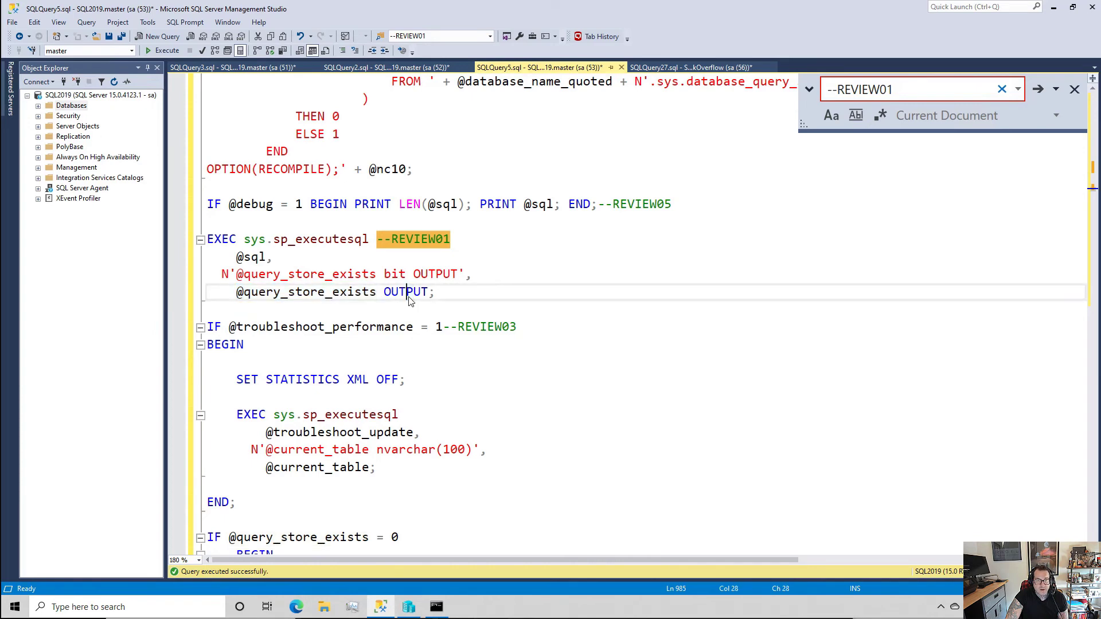
pyautogui.scroll(-3)
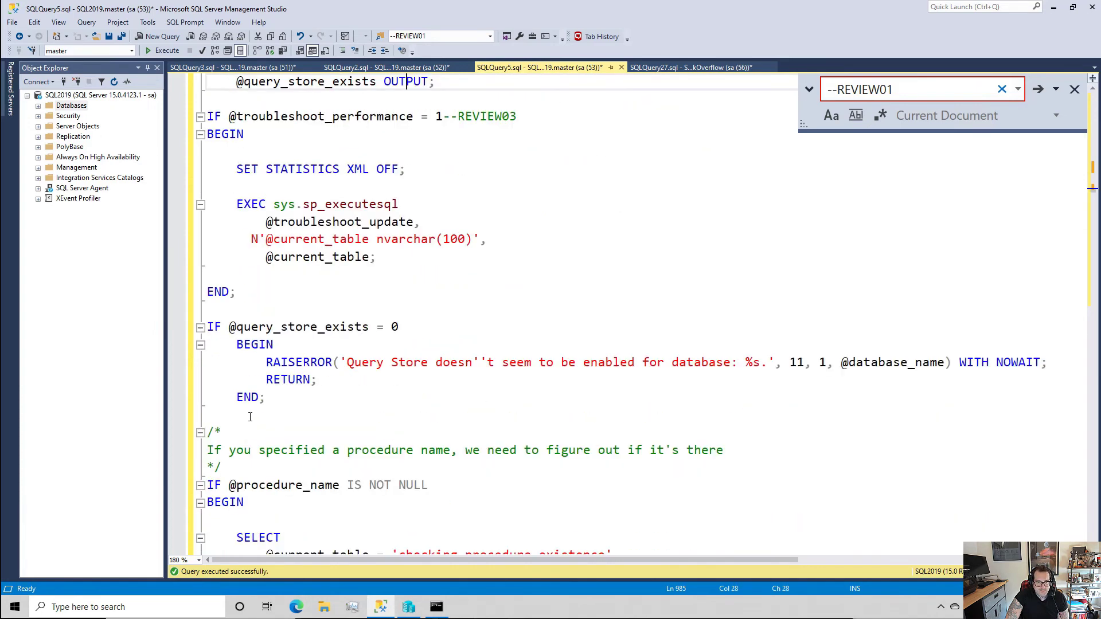
pyautogui.moveTo(205, 327); pyautogui.dragTo(265, 398)
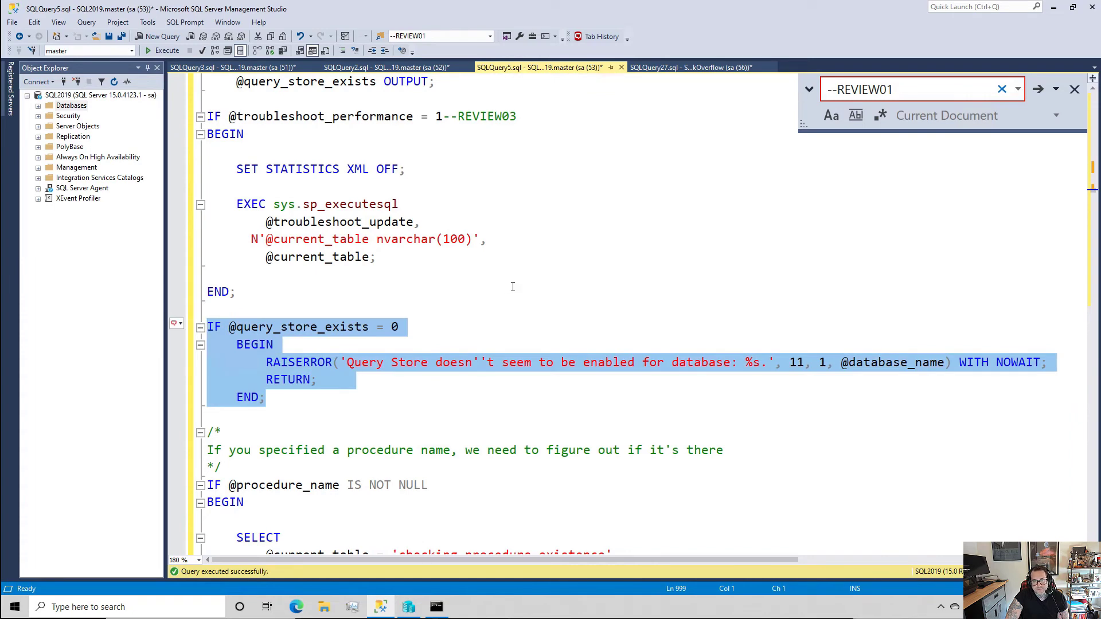
pyautogui.moveTo(685, 276)
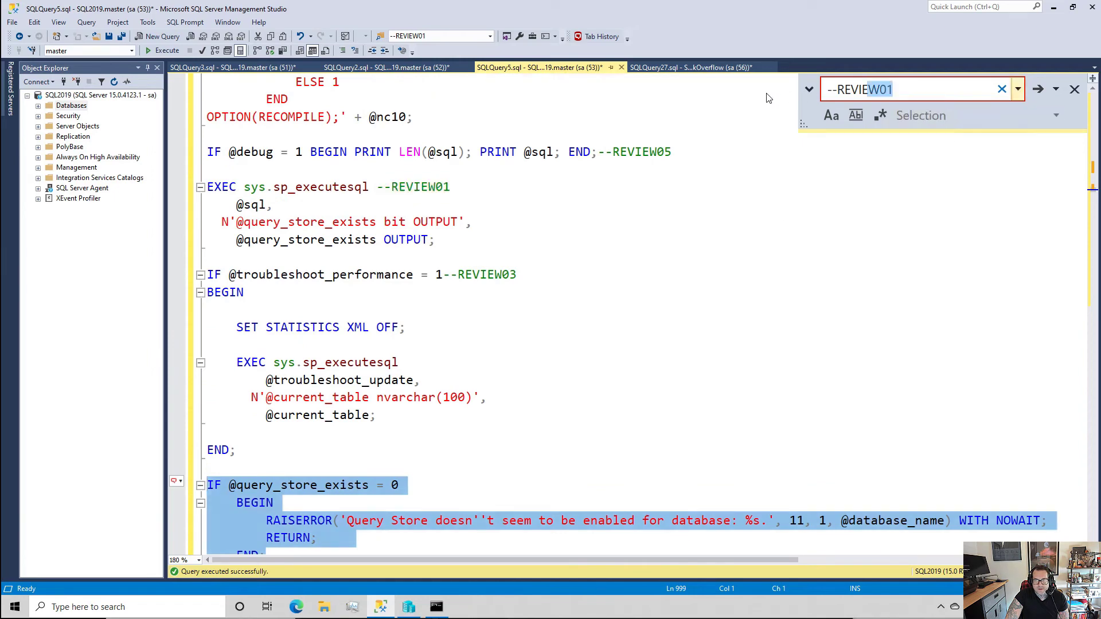
pyautogui.write('@')
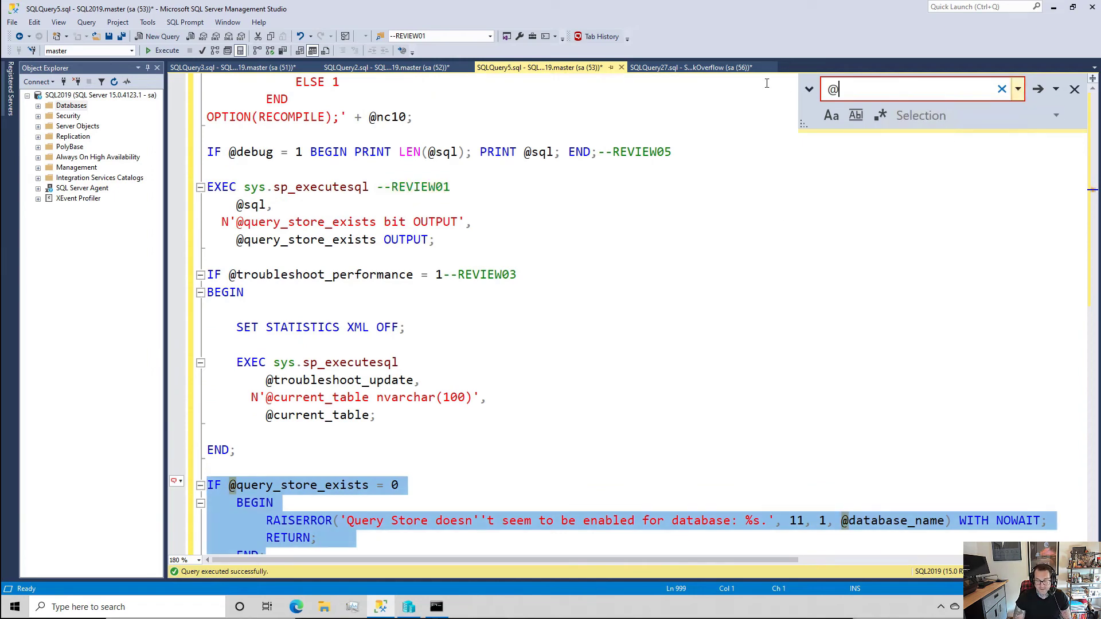
pyautogui.write('parameters')
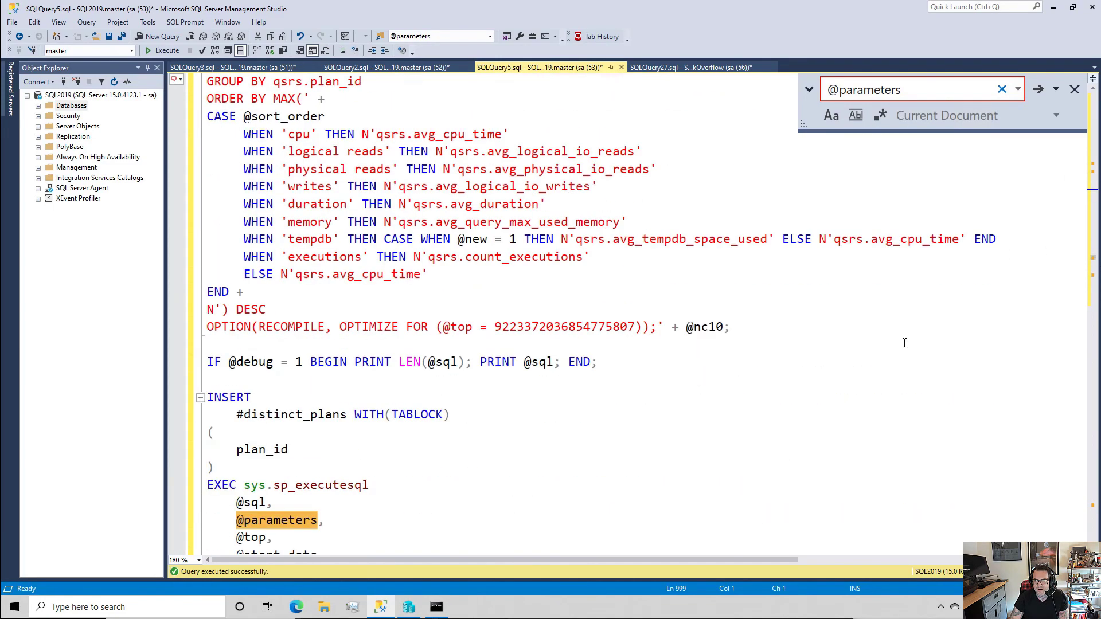
pyautogui.scroll(-3)
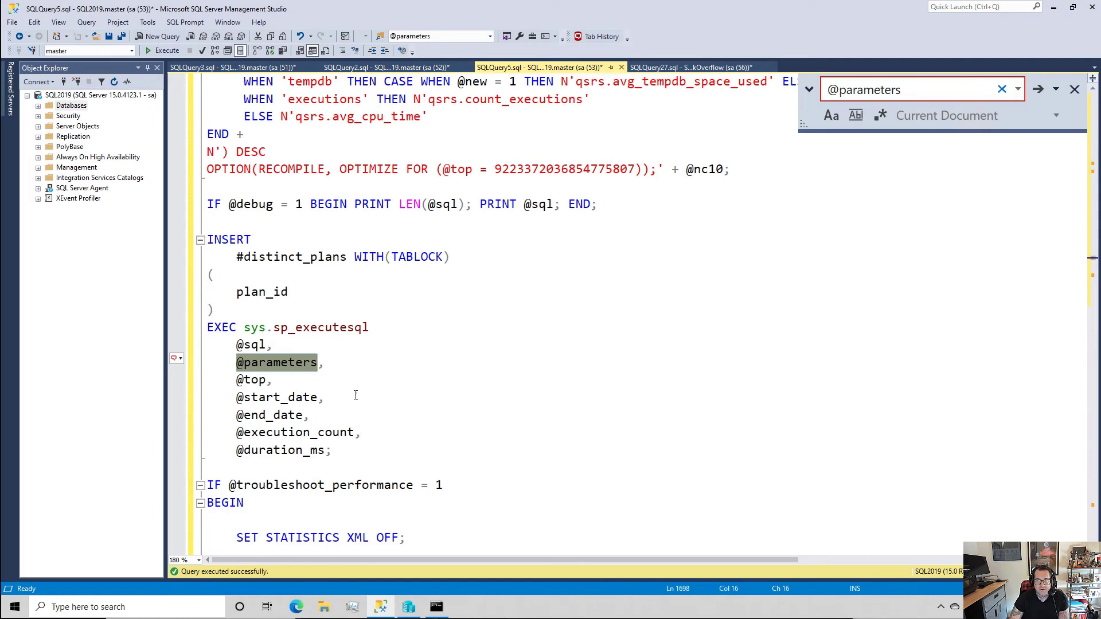
pyautogui.scroll(-3)
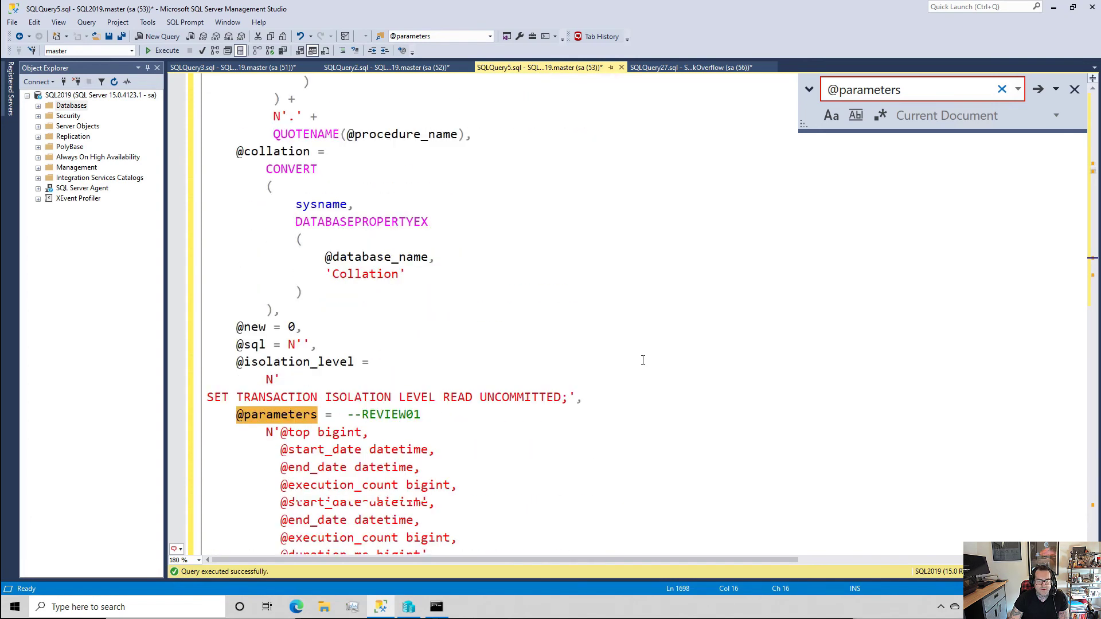
pyautogui.scroll(-3)
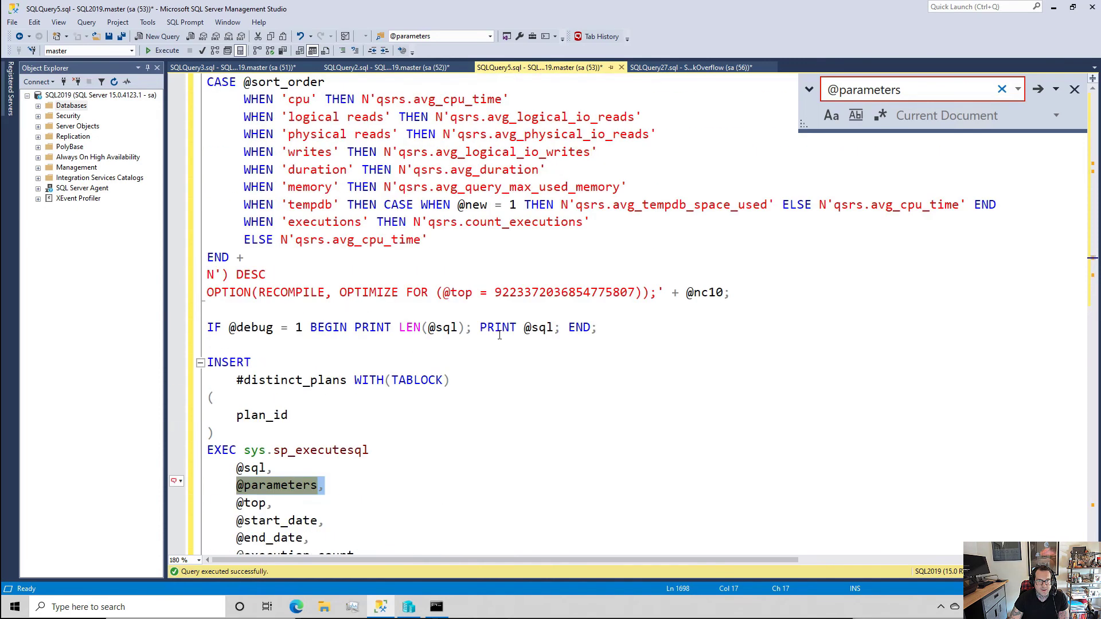
pyautogui.scroll(3)
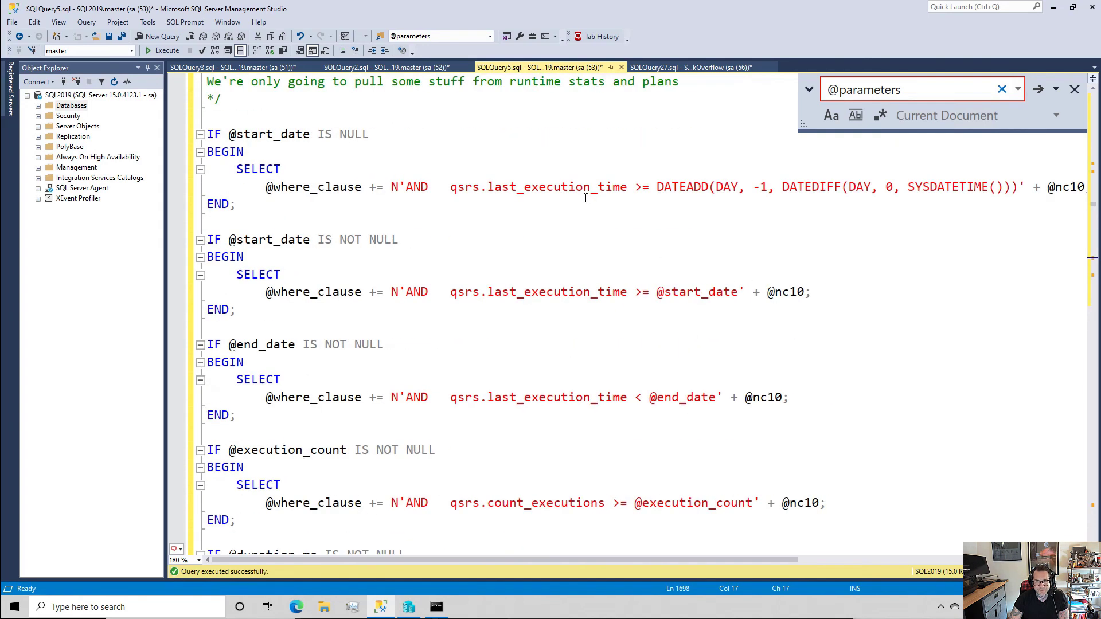
pyautogui.scroll(-3)
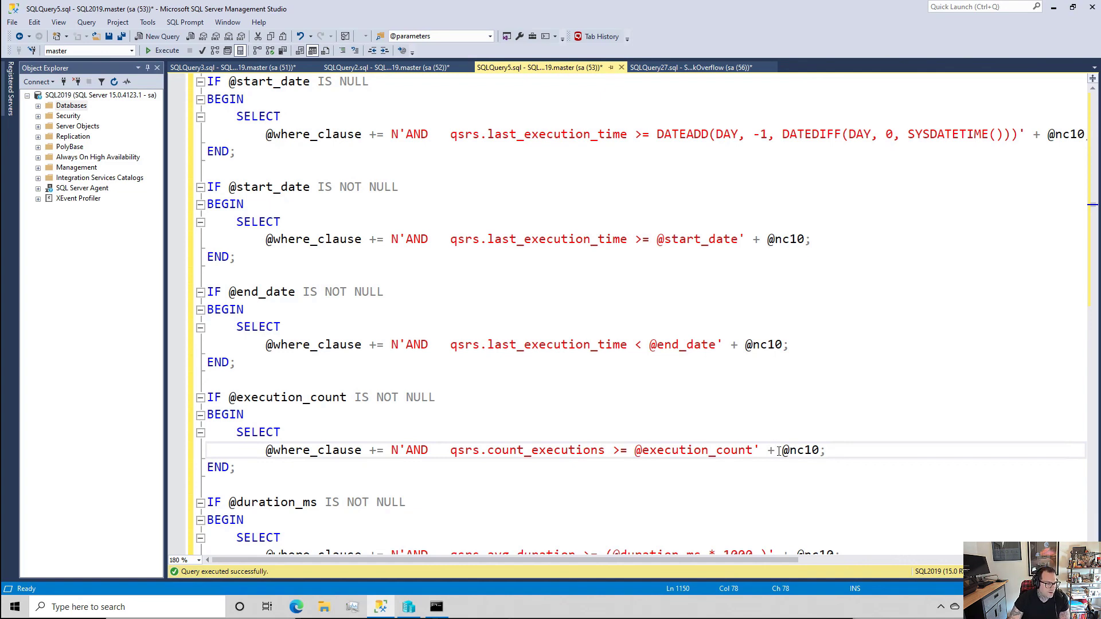
pyautogui.scroll(-3)
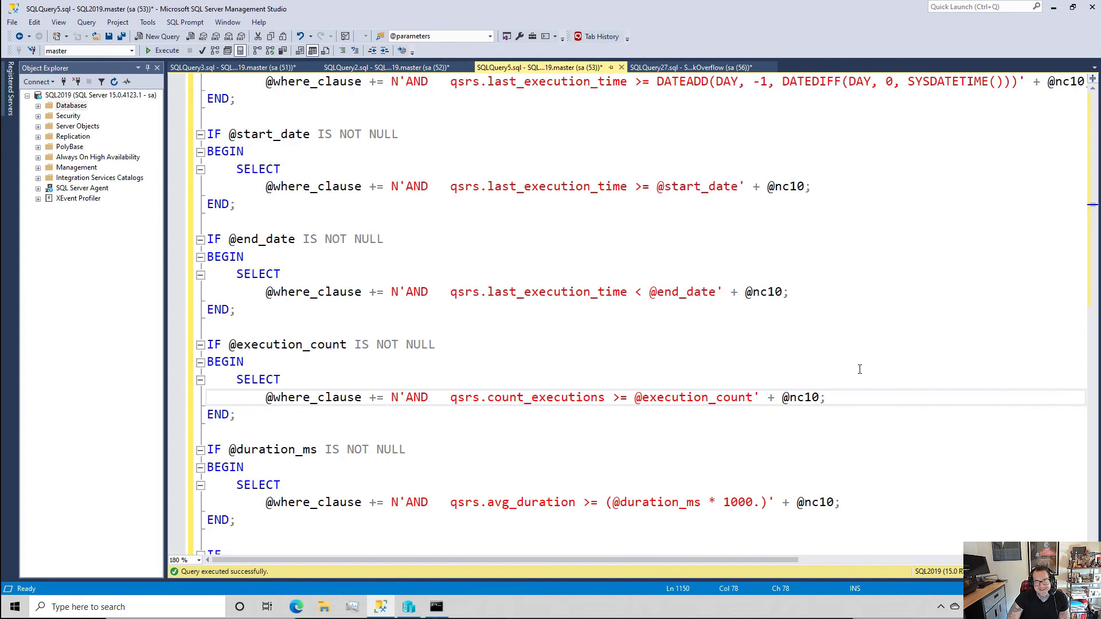
pyautogui.moveTo(808, 355)
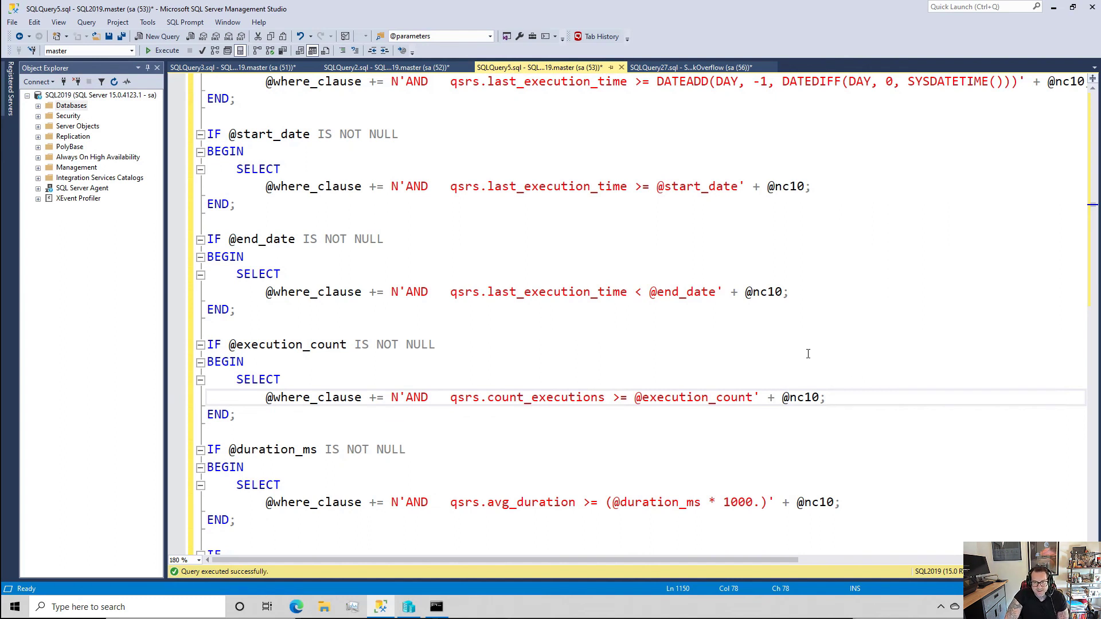
pyautogui.moveTo(902, 362)
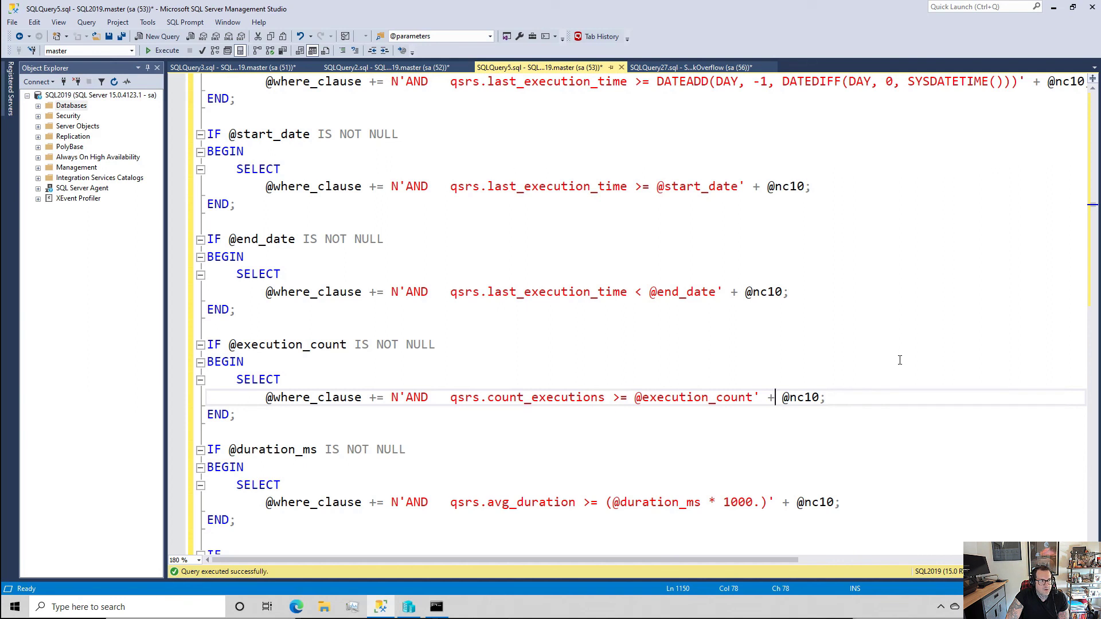
pyautogui.moveTo(1029, 500)
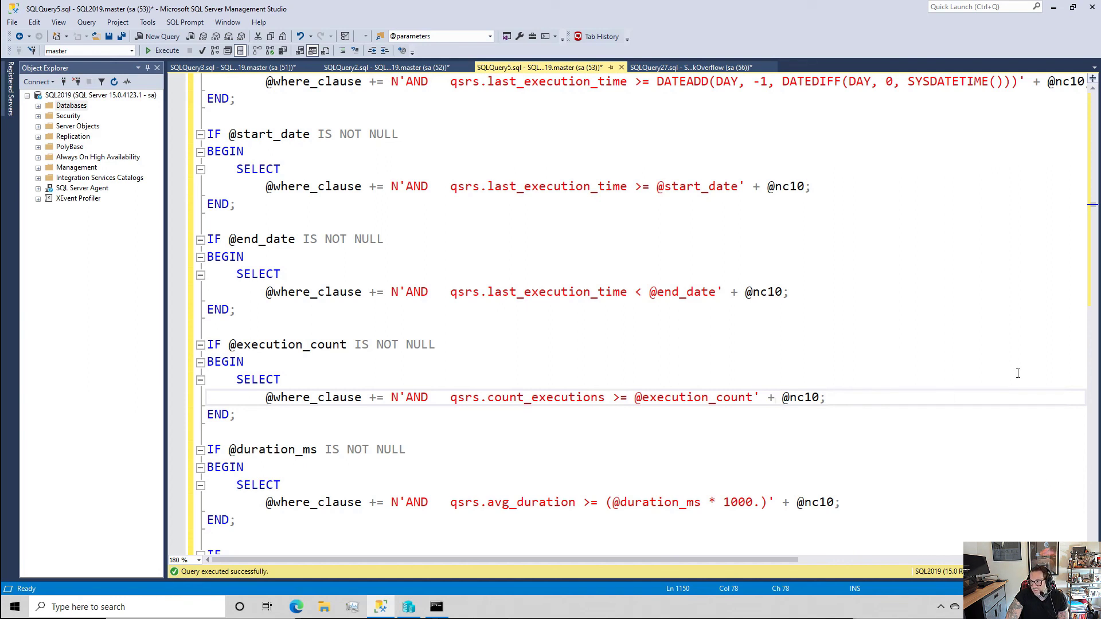
pyautogui.moveTo(882, 412)
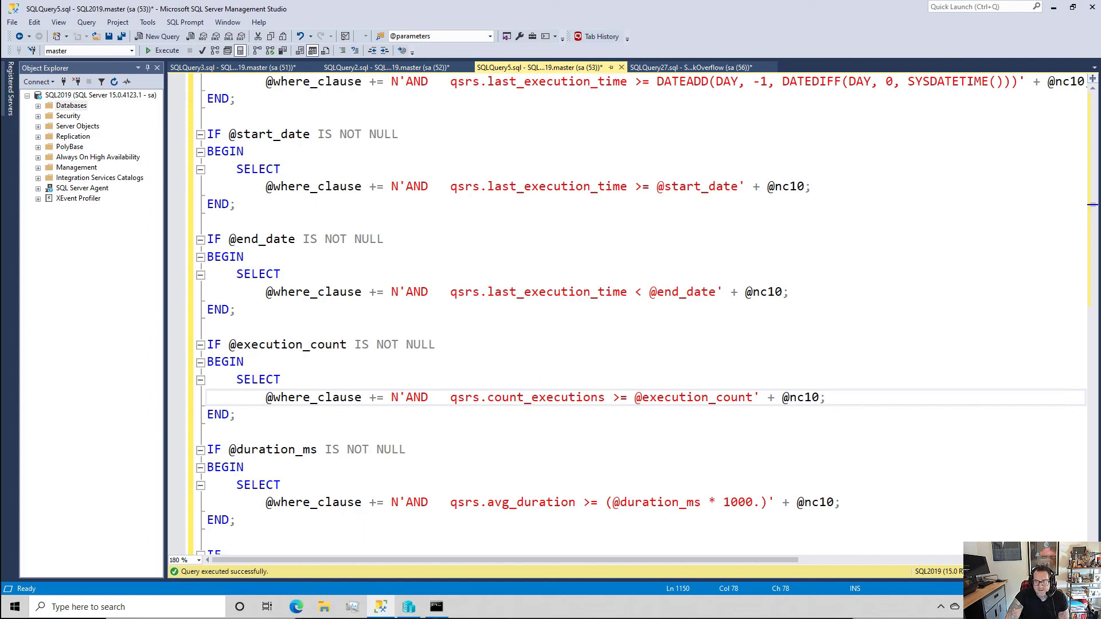
pyautogui.moveTo(970, 459)
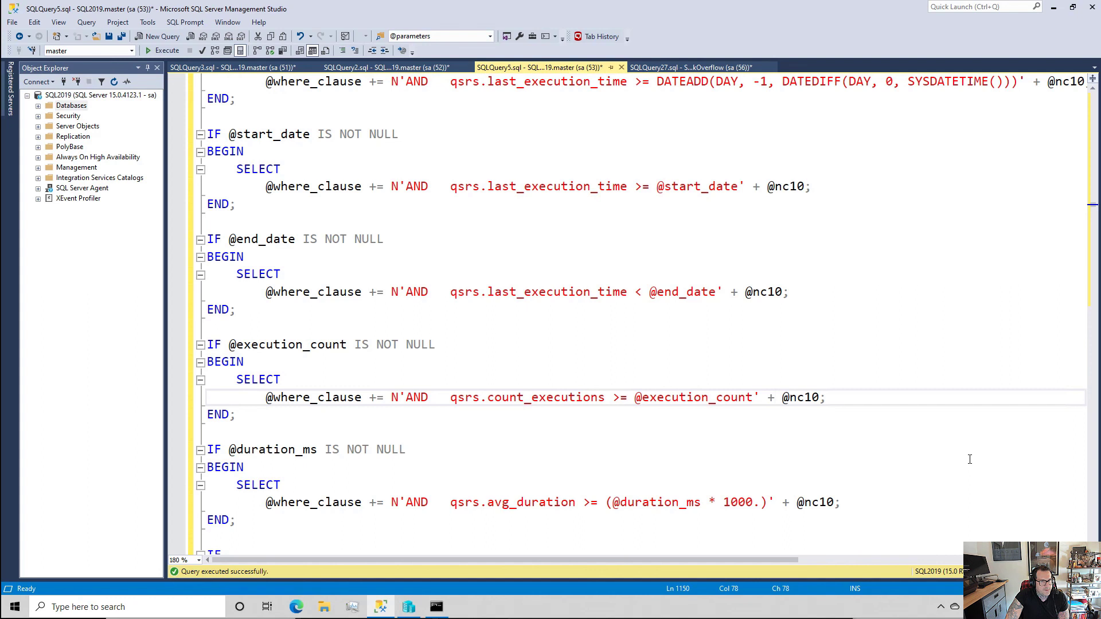
pyautogui.click(774, 396)
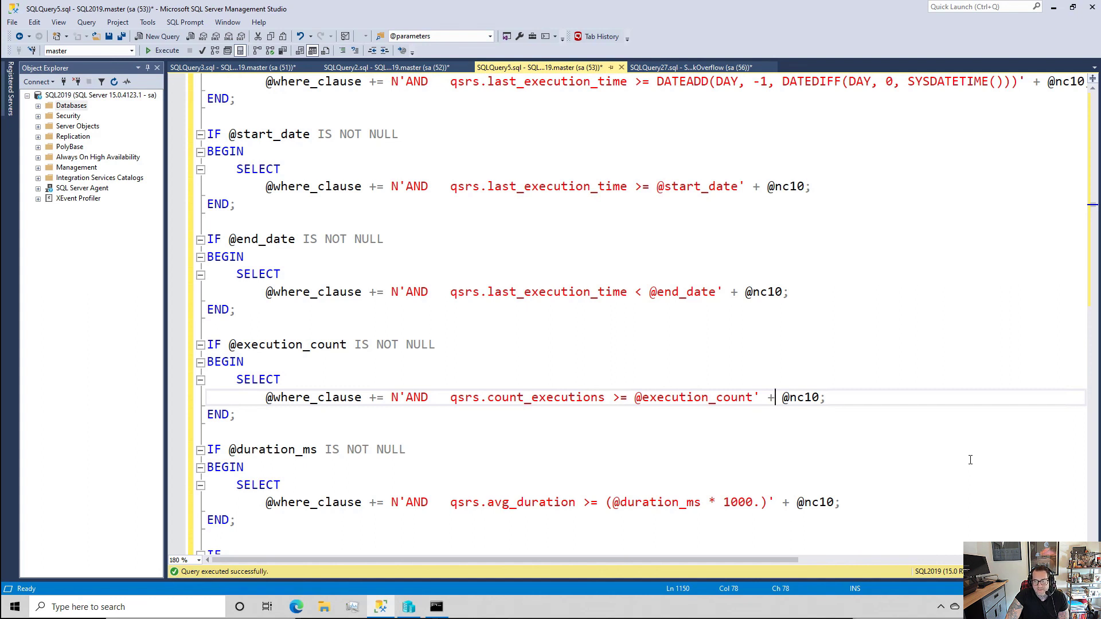
pyautogui.moveTo(979, 470)
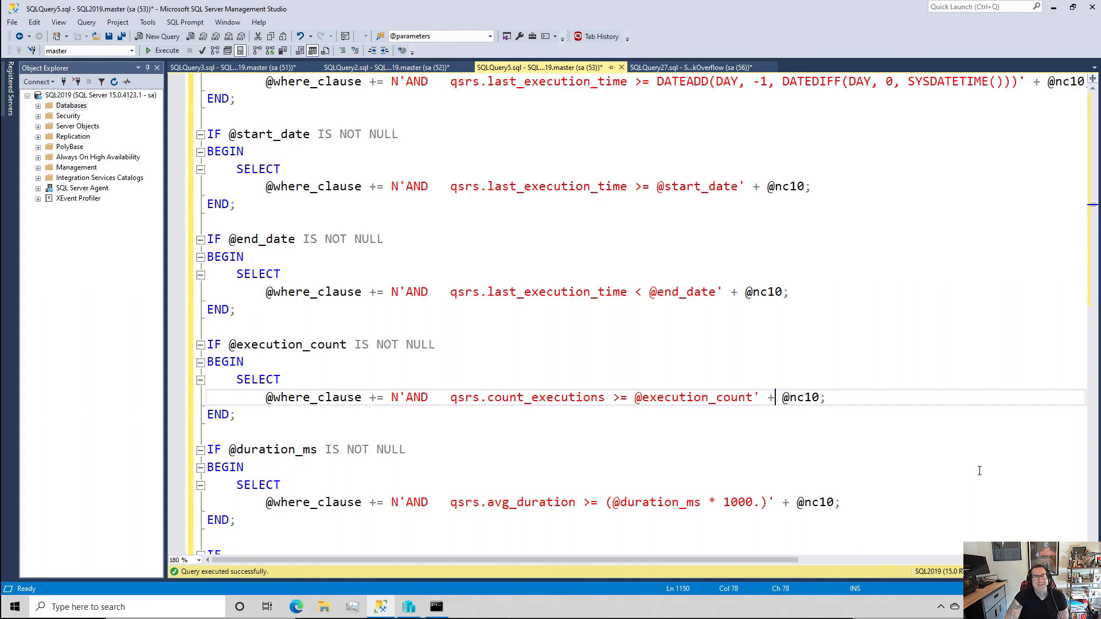